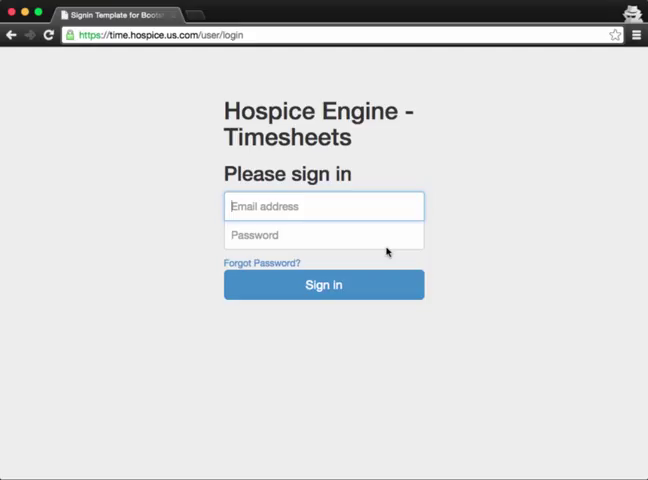
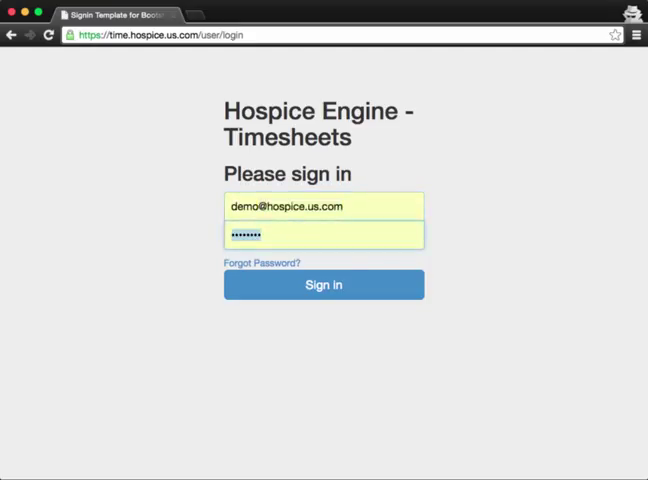
Enter the demo account email and password and sign in.
{"action": "left_click", "coordinate": [323, 285]}
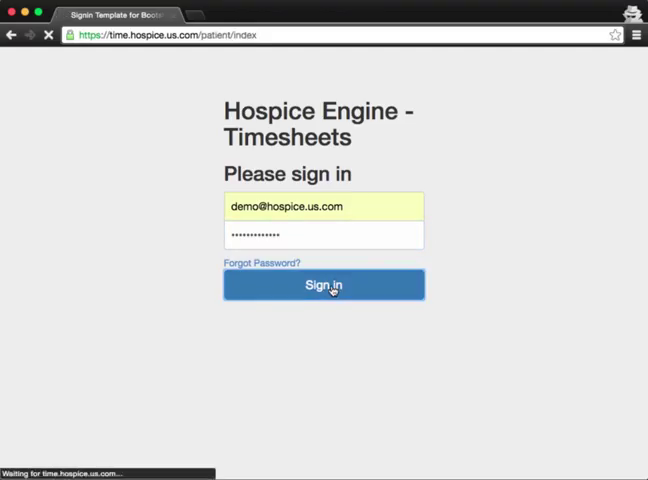
{"action": "left_click", "coordinate": [323, 285]}
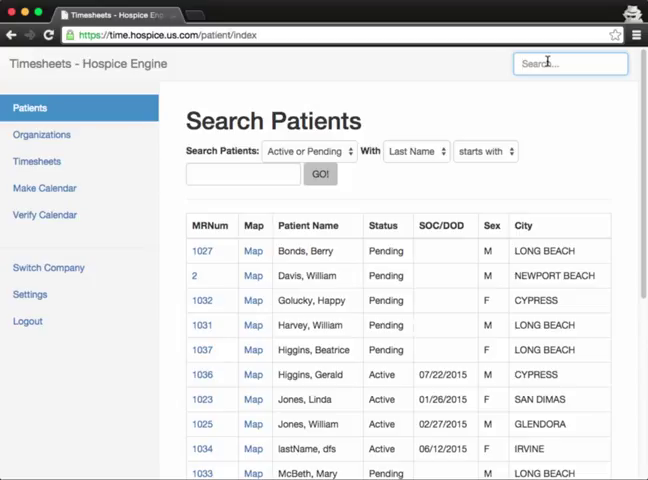
Search 'berry', return to the patient list, then search 'pharmacy' to find Advanced Care Pharmacy.
{"action": "left_click", "coordinate": [570, 63]}
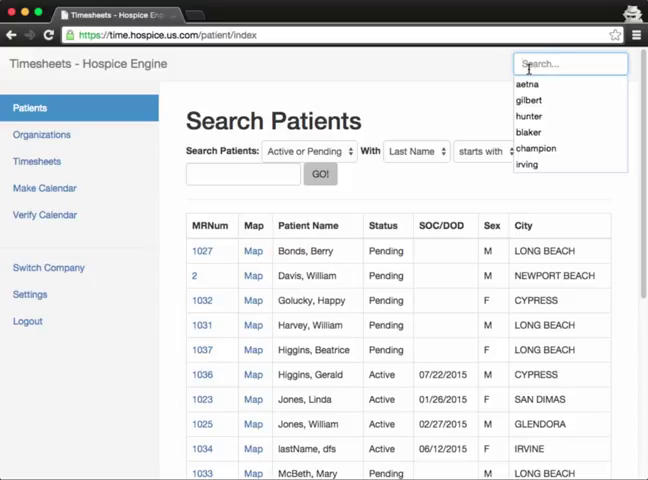
{"action": "type", "text": "berry"}
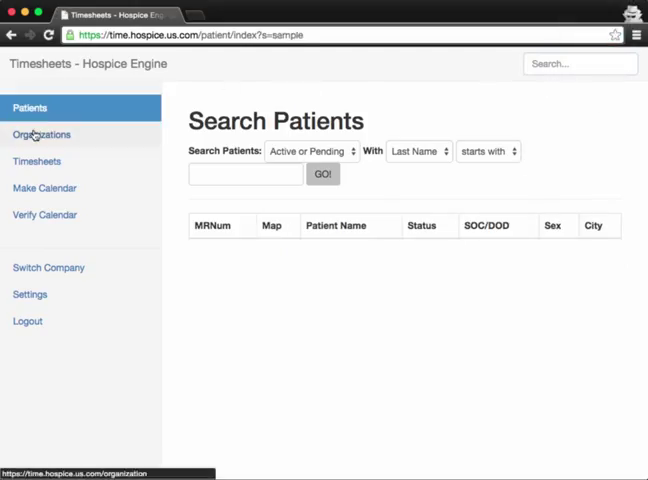
{"action": "left_click", "coordinate": [41, 134]}
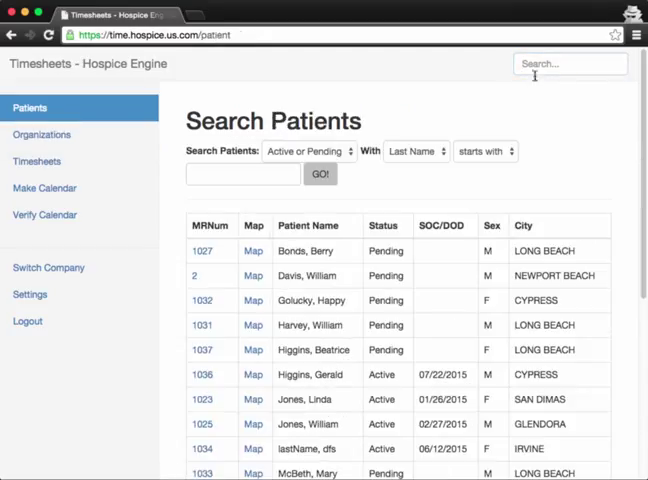
{"action": "type", "text": "pha"}
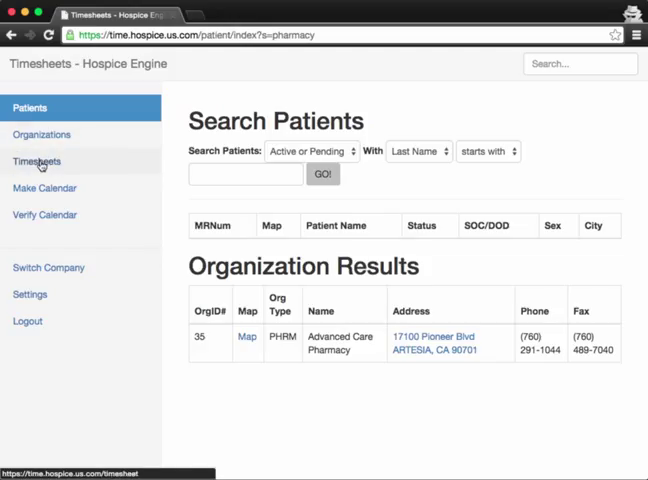
Start a new timesheet entry for patient Bonds, Berry.
{"action": "left_click", "coordinate": [37, 161]}
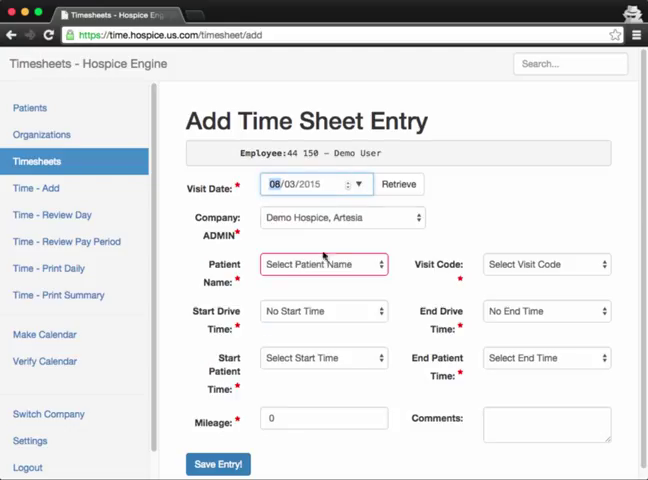
{"action": "left_click", "coordinate": [323, 264]}
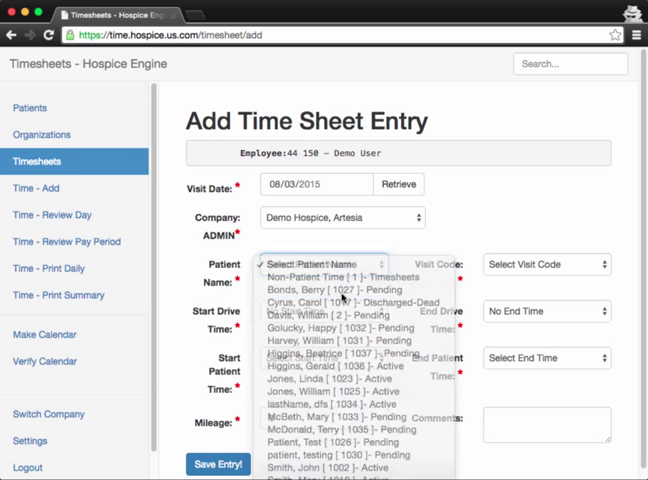
{"action": "left_click", "coordinate": [546, 264]}
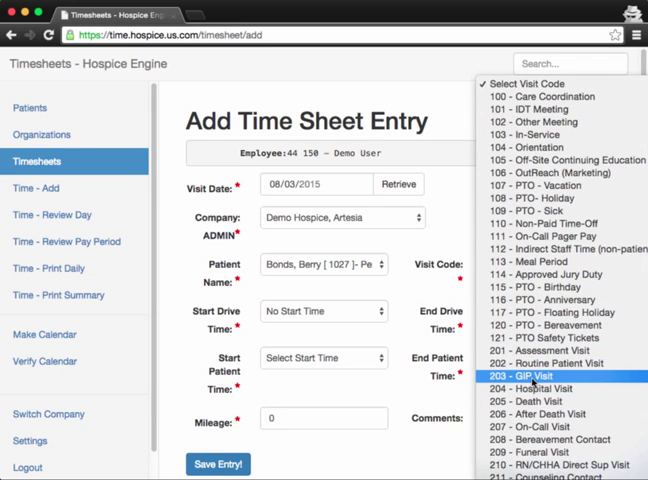
{"action": "mouse_move", "coordinate": [540, 363]}
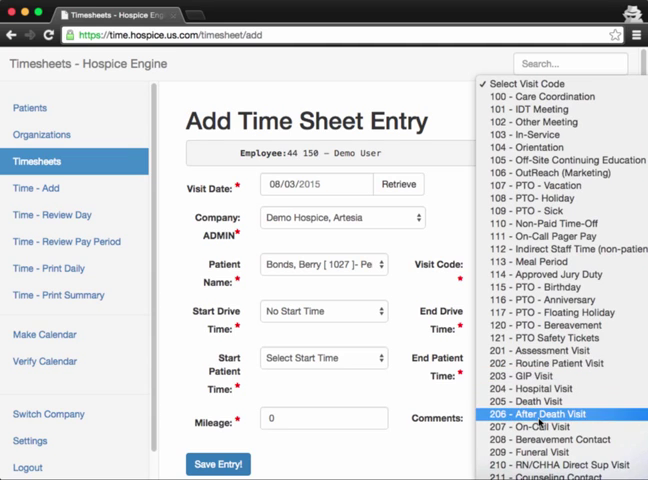
{"action": "scroll", "scroll_direction": "down", "scroll_amount": 3}
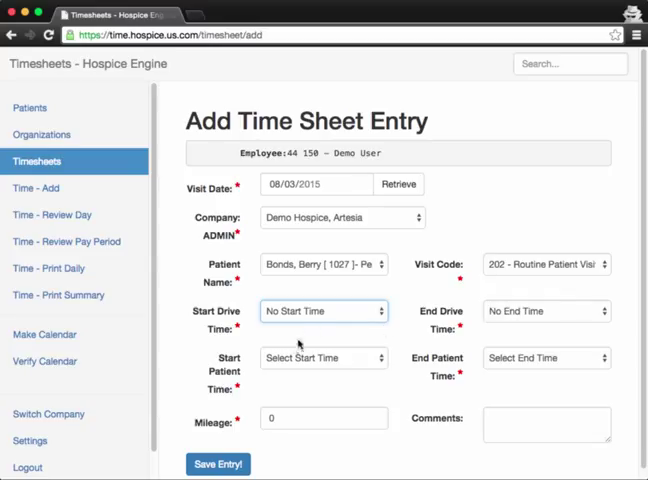
{"action": "mouse_move", "coordinate": [519, 363]}
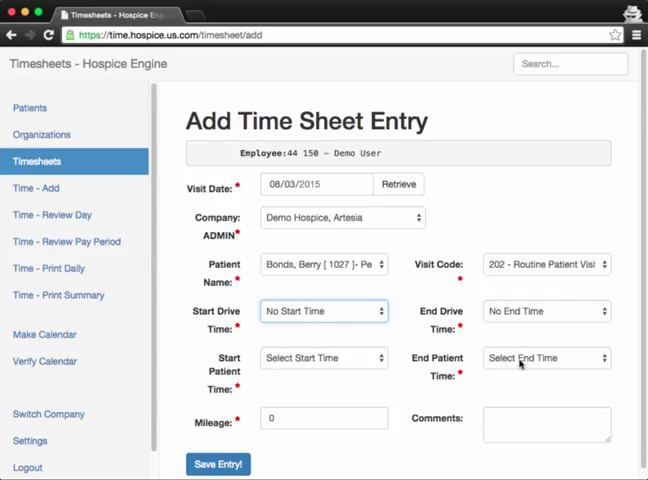
Set drive 06:45–07:00, visit 07:00–08:00, mileage 13, and save the entry.
{"action": "left_click", "coordinate": [323, 311]}
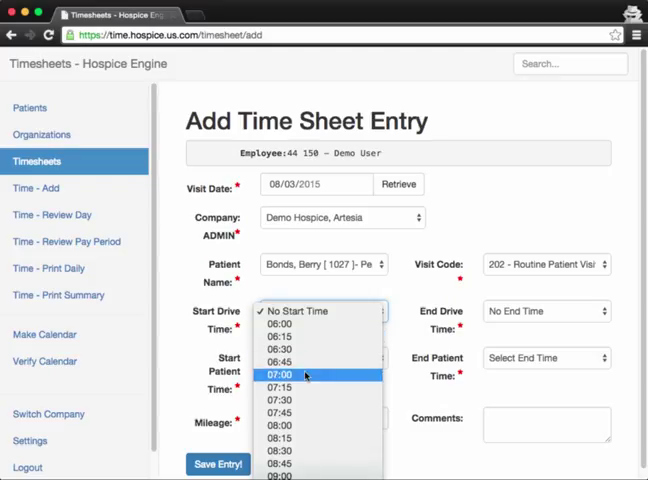
{"action": "left_click", "coordinate": [280, 361]}
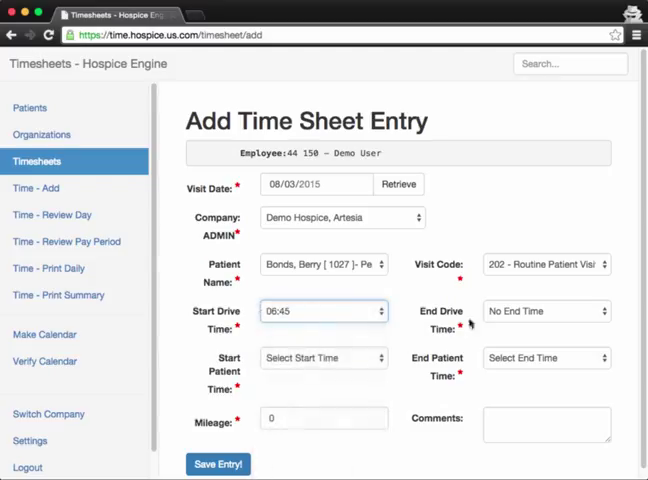
{"action": "left_click", "coordinate": [544, 311]}
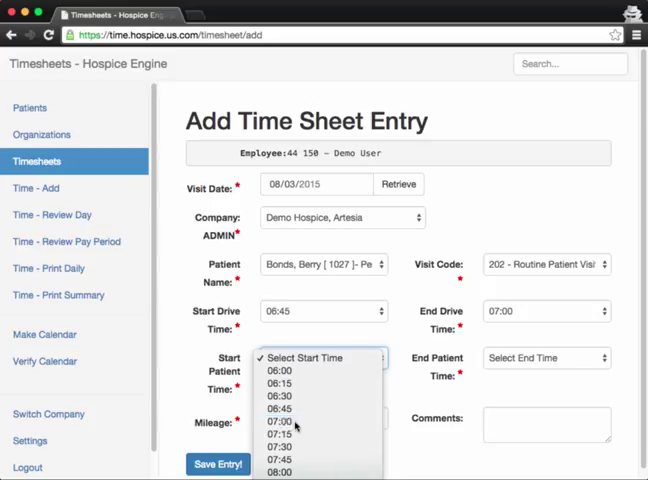
{"action": "left_click", "coordinate": [280, 421]}
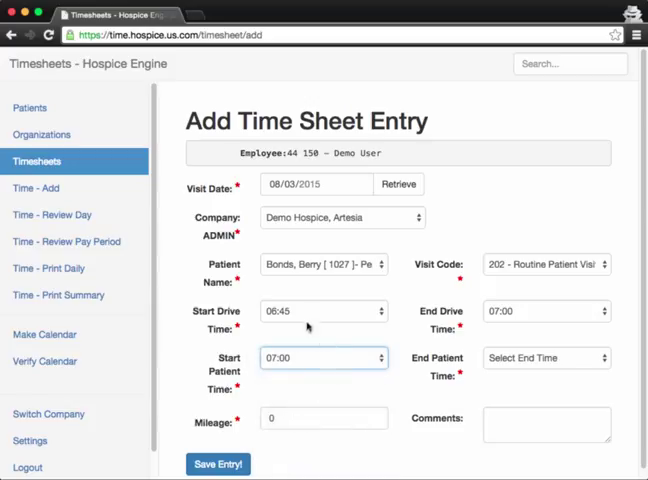
{"action": "mouse_move", "coordinate": [350, 300]}
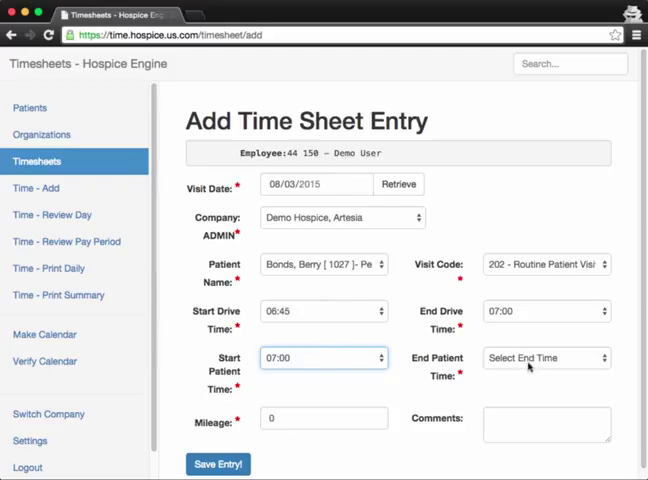
{"action": "left_click", "coordinate": [546, 358]}
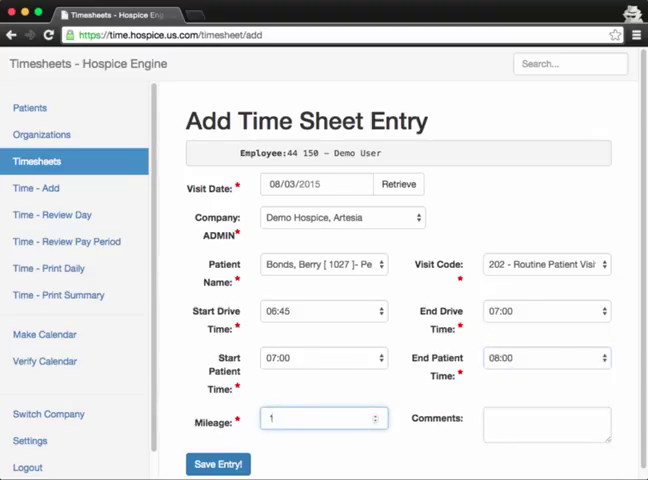
{"action": "type", "text": "13"}
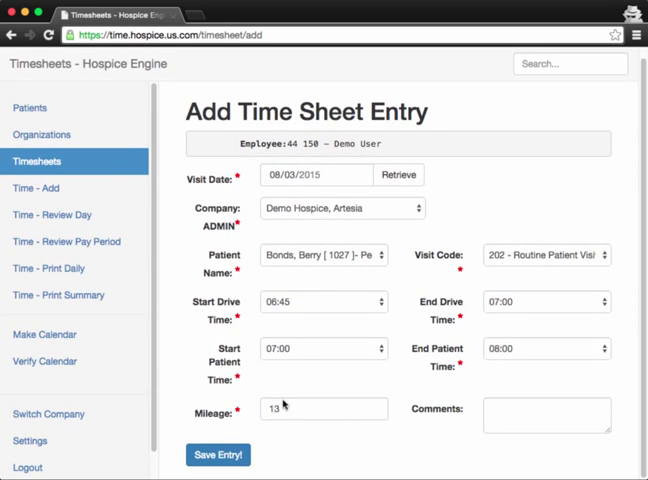
{"action": "left_click", "coordinate": [218, 455]}
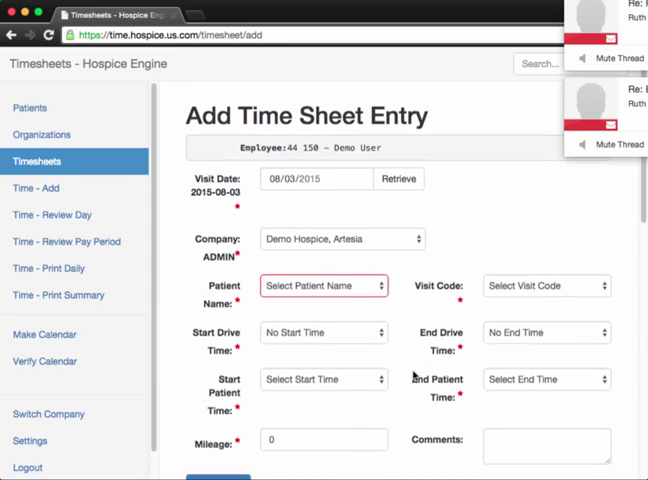
Scroll to the 2015-08-03 breakdown (1.25 hours) and the Bonds, Berry entry.
{"action": "scroll", "scroll_direction": "down", "scroll_amount": 3}
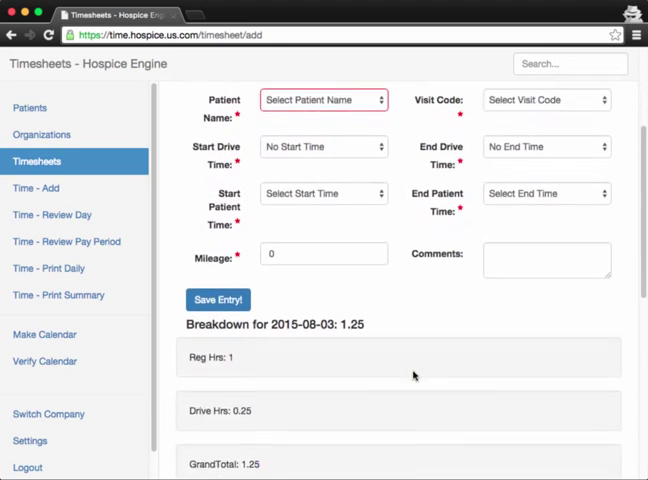
{"action": "scroll", "scroll_direction": "down", "scroll_amount": 3}
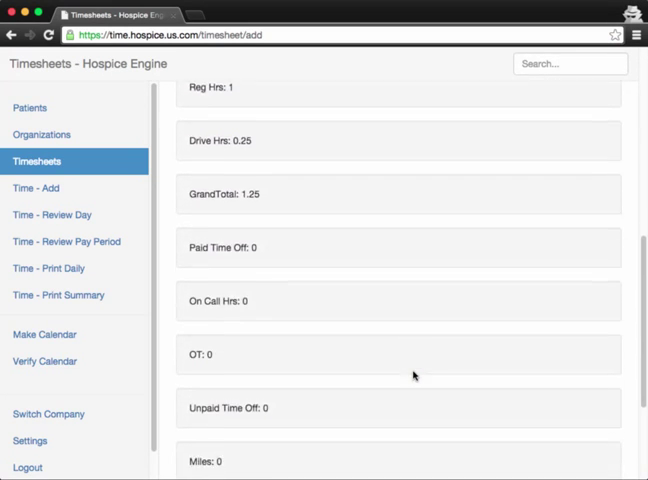
{"action": "scroll", "scroll_direction": "down", "scroll_amount": 3}
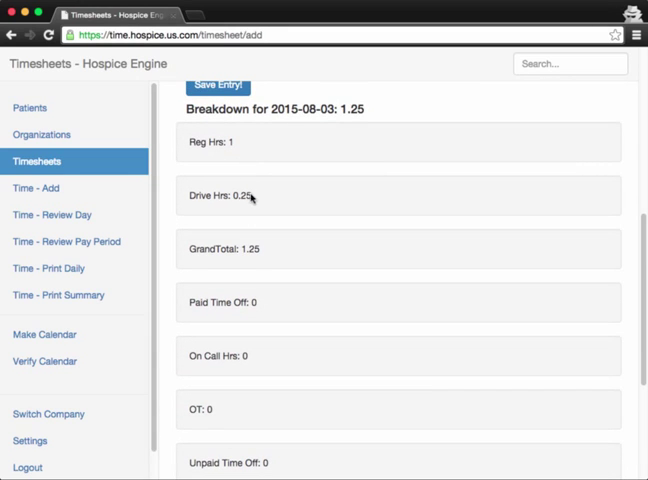
{"action": "mouse_move", "coordinate": [283, 274]}
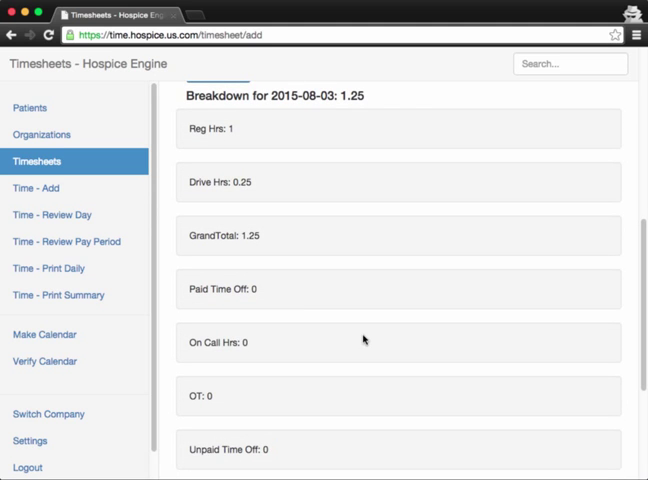
{"action": "scroll", "scroll_direction": "down", "scroll_amount": 3}
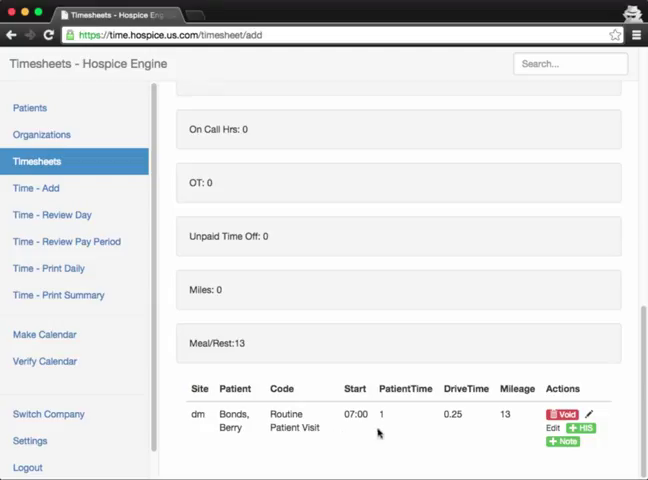
{"action": "mouse_move", "coordinate": [470, 422]}
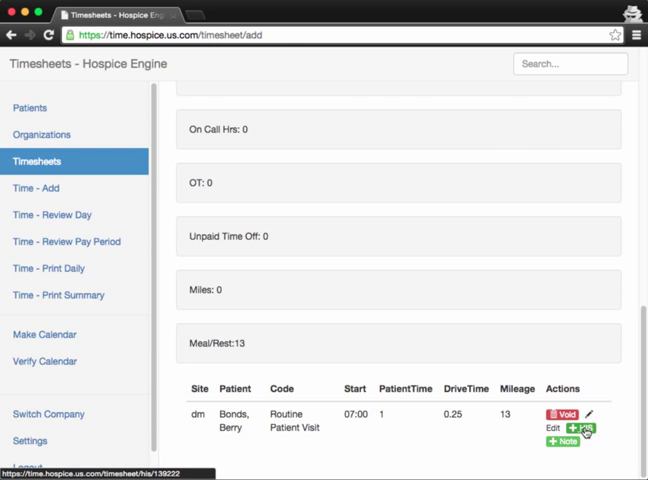
{"action": "left_click", "coordinate": [566, 426]}
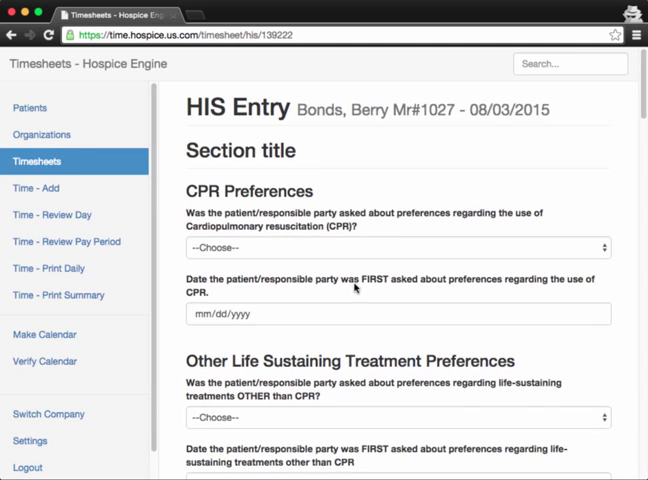
{"action": "scroll", "scroll_direction": "down", "scroll_amount": 3}
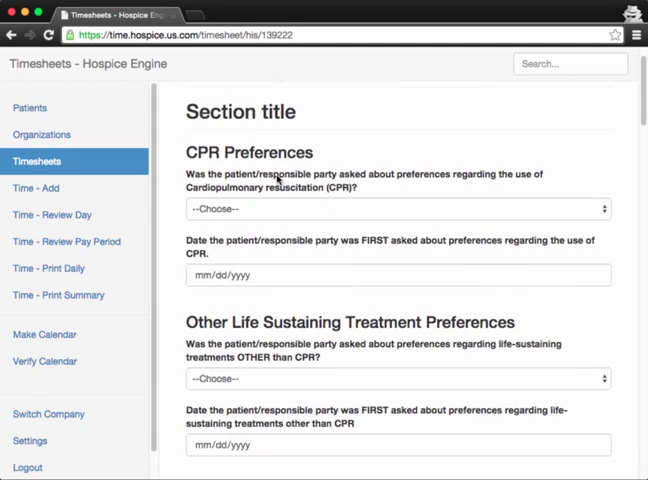
{"action": "scroll", "scroll_direction": "down", "scroll_amount": 3}
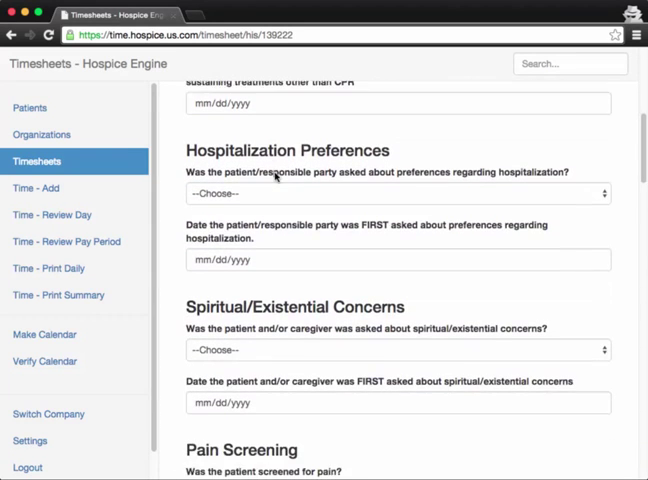
{"action": "scroll", "scroll_direction": "down", "scroll_amount": 3}
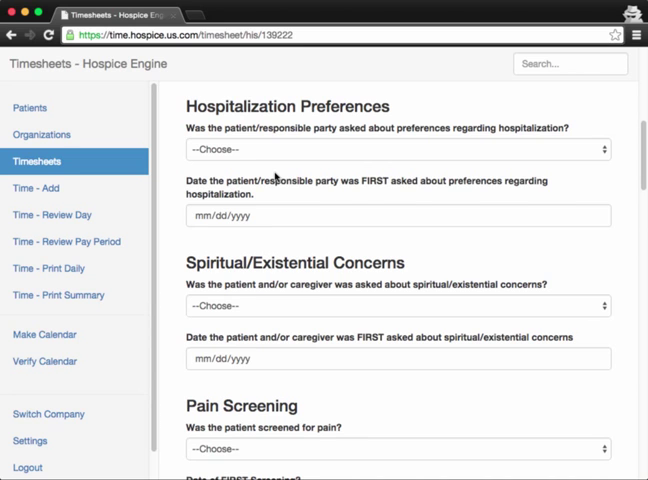
{"action": "scroll", "scroll_direction": "up", "scroll_amount": 3}
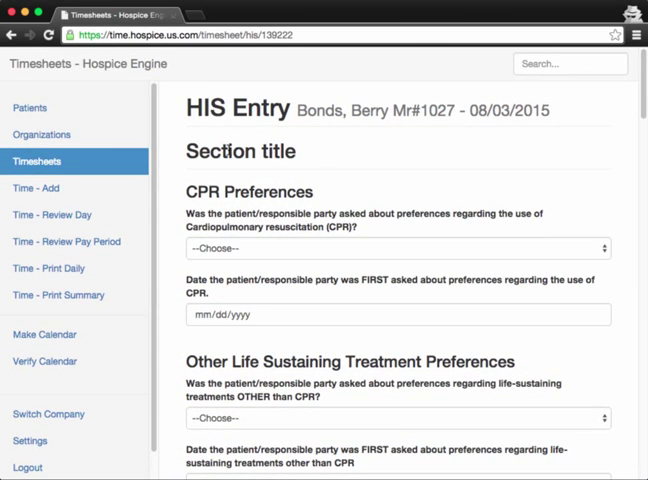
{"action": "scroll", "scroll_direction": "down", "scroll_amount": 3}
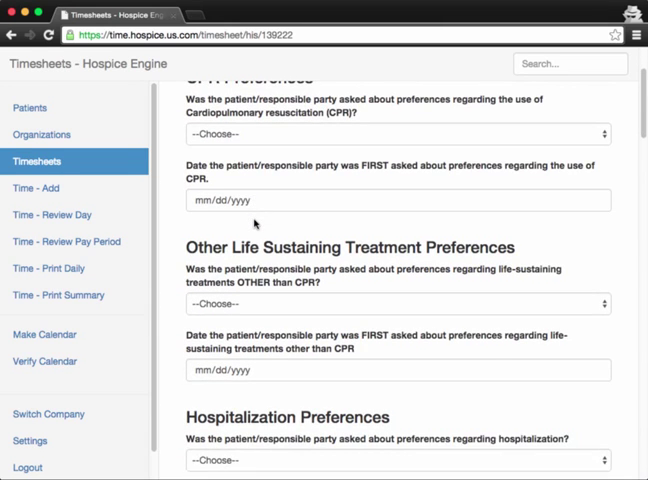
{"action": "scroll", "scroll_direction": "down", "scroll_amount": 3}
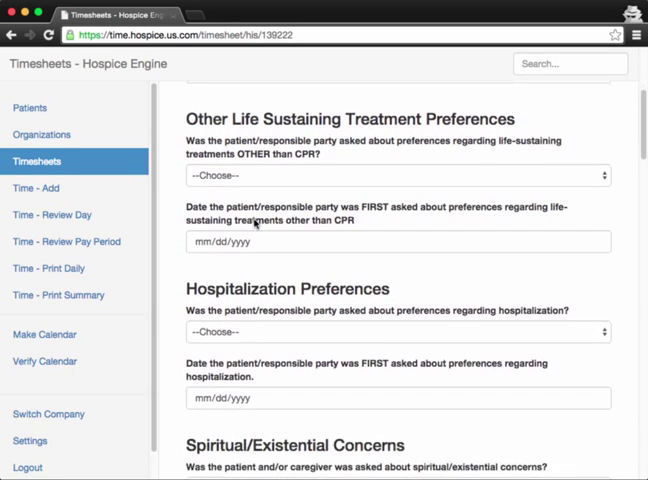
{"action": "scroll", "scroll_direction": "down", "scroll_amount": 3}
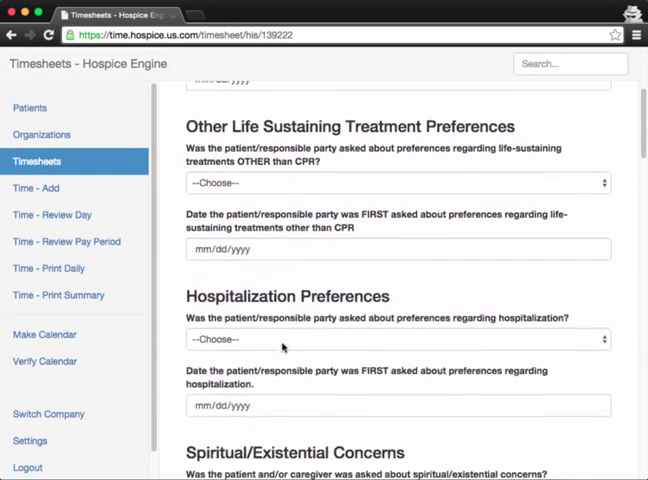
{"action": "scroll", "scroll_direction": "down", "scroll_amount": 3}
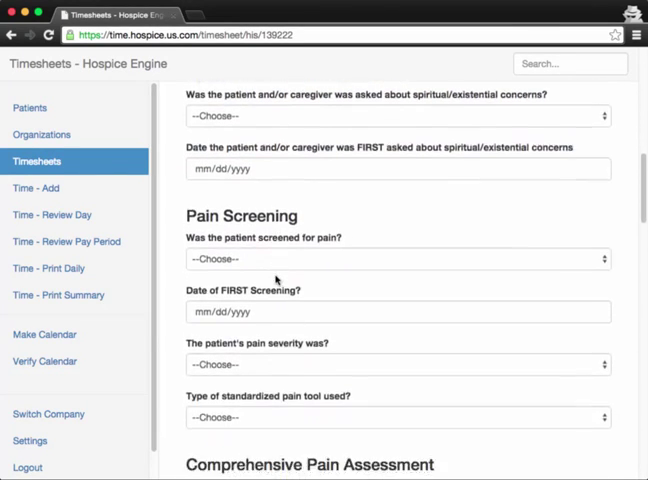
{"action": "scroll", "scroll_direction": "down", "scroll_amount": 3}
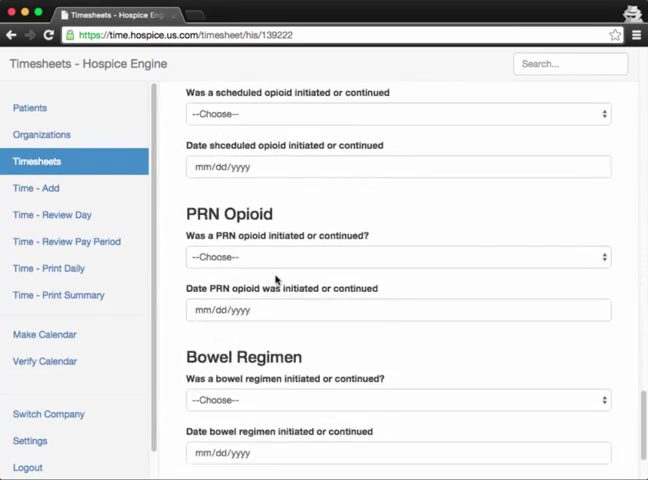
{"action": "scroll", "scroll_direction": "down", "scroll_amount": 3}
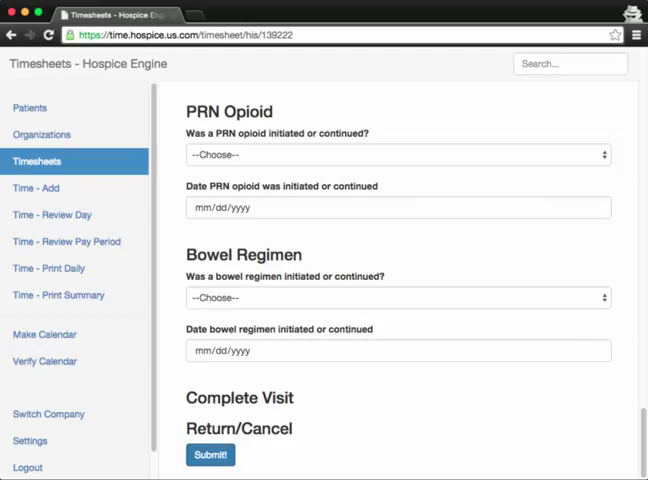
{"action": "left_click", "coordinate": [210, 455]}
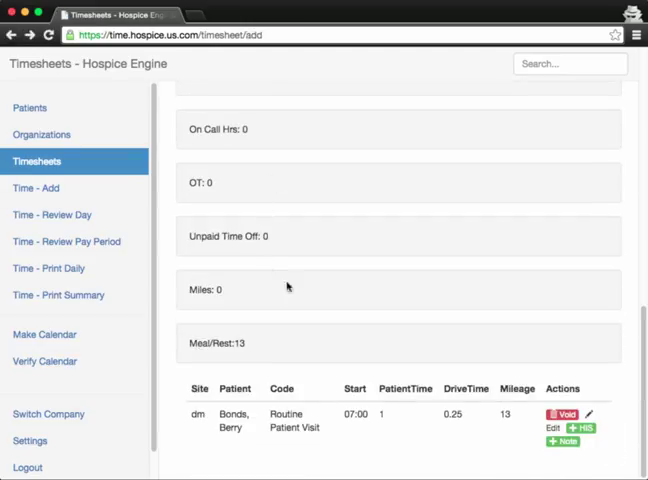
{"action": "mouse_move", "coordinate": [281, 431]}
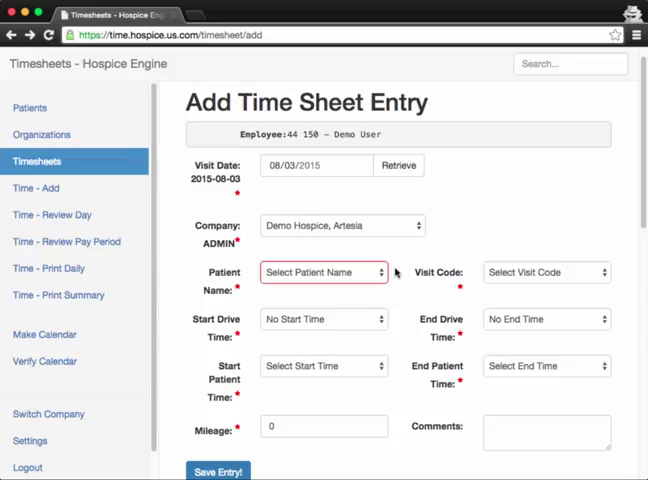
{"action": "mouse_move", "coordinate": [340, 234]}
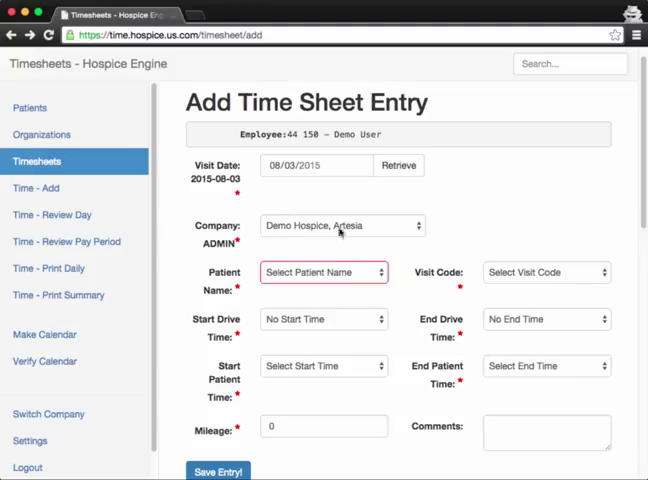
{"action": "left_click", "coordinate": [315, 165]}
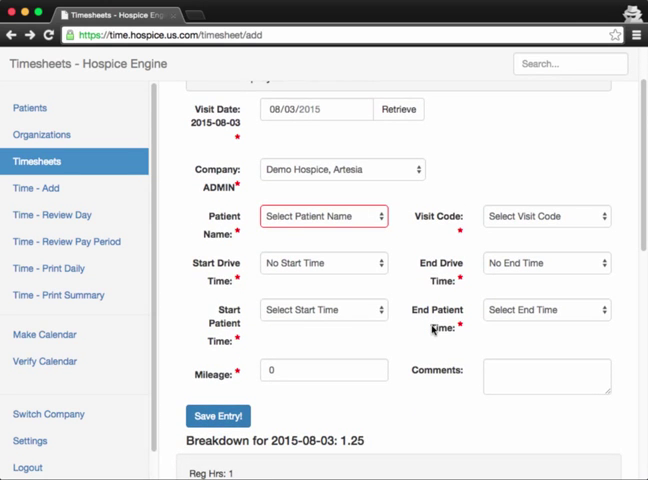
{"action": "scroll", "scroll_direction": "up", "scroll_amount": 3}
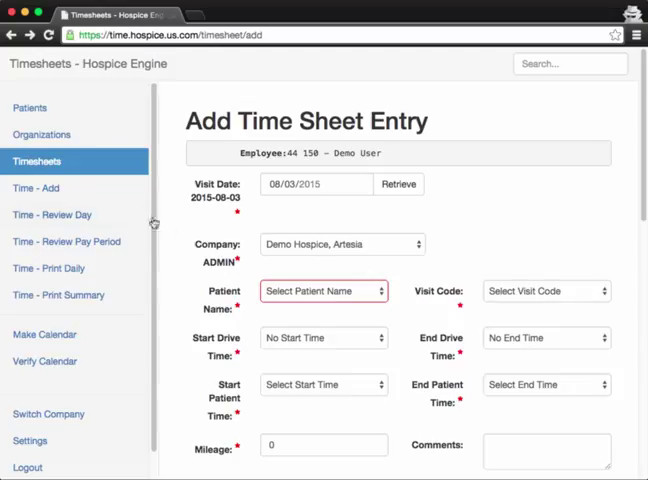
{"action": "mouse_move", "coordinate": [52, 215]}
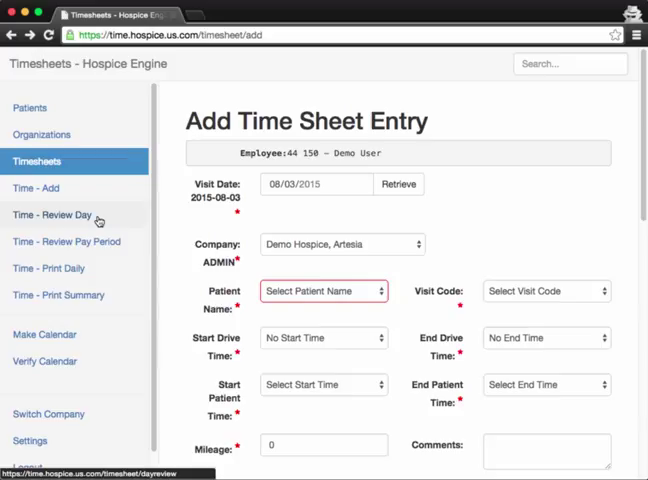
{"action": "mouse_move", "coordinate": [48, 268]}
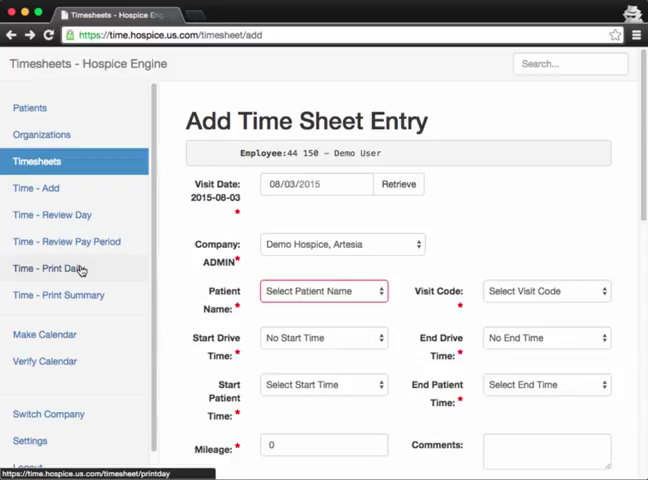
Generate the Daily Timesheet Report for 08/03/2015.
{"action": "left_click", "coordinate": [48, 268]}
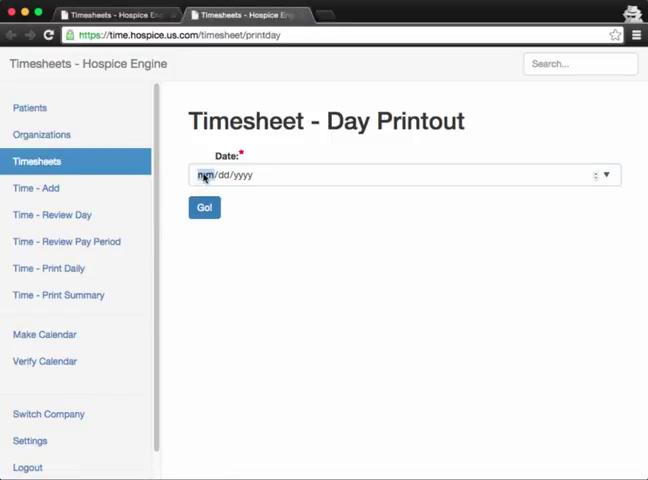
{"action": "type", "text": "08/03/00"}
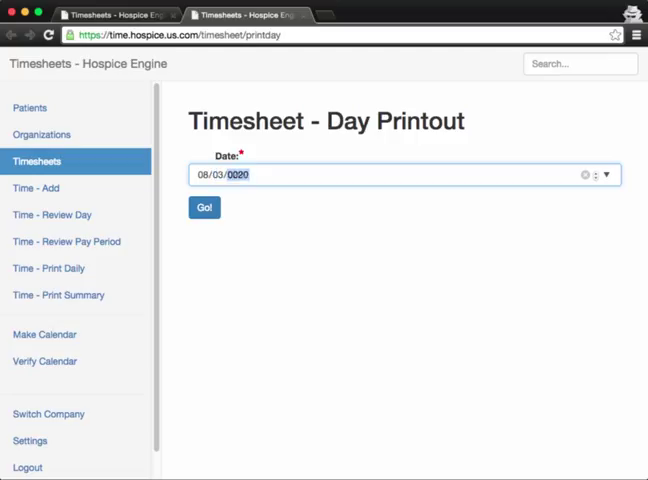
{"action": "type", "text": "2015"}
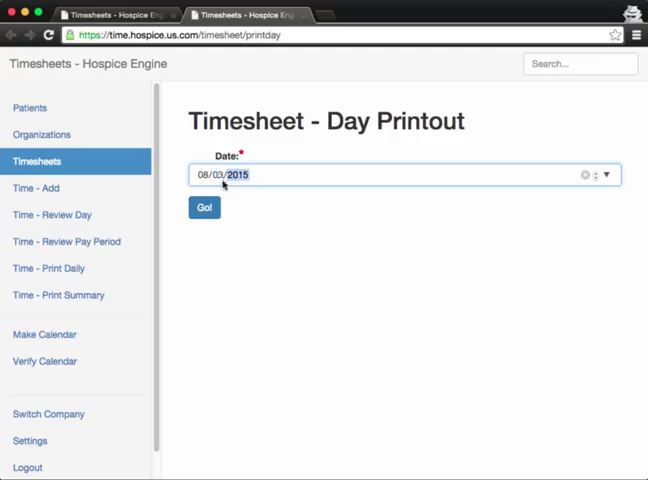
{"action": "left_click", "coordinate": [204, 207]}
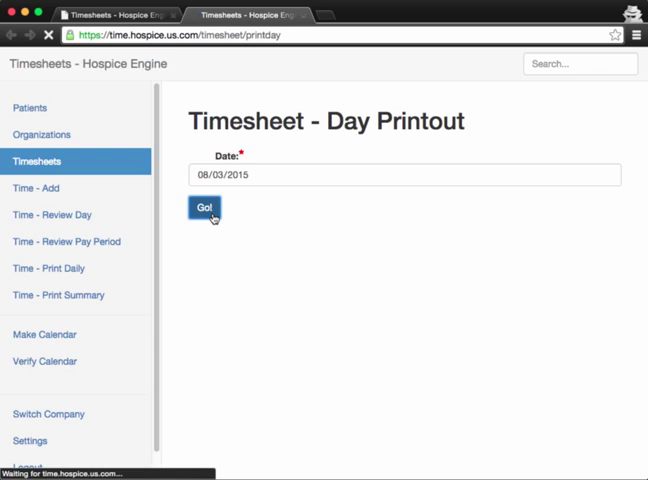
{"action": "left_click", "coordinate": [205, 208]}
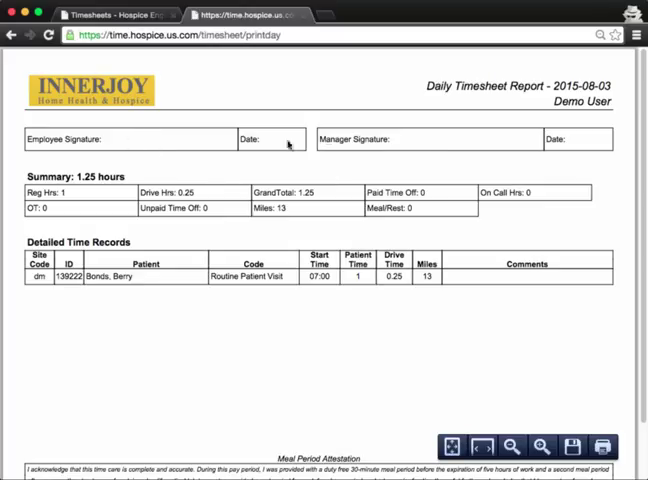
{"action": "mouse_move", "coordinate": [408, 153]}
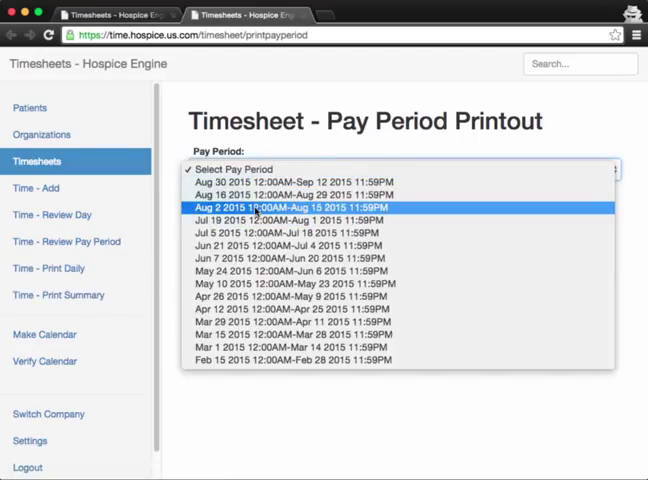
Show the pay period printout for Aug 2–15, 2015.
{"action": "left_click", "coordinate": [285, 206]}
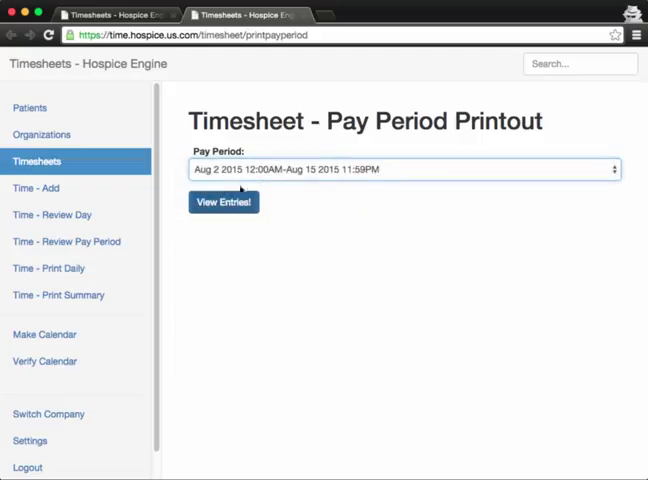
{"action": "mouse_move", "coordinate": [289, 213]}
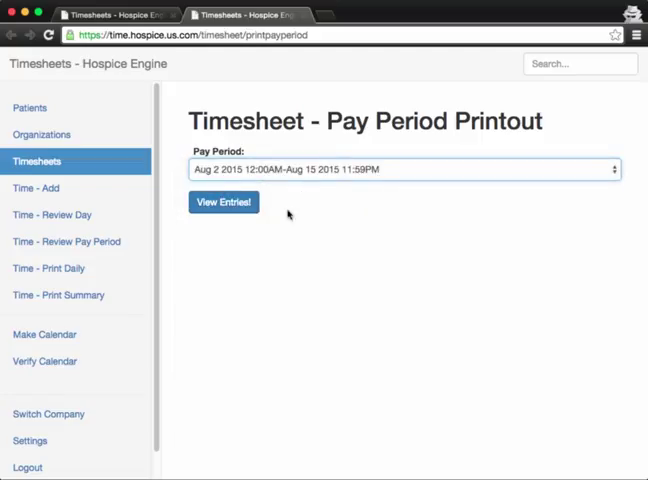
{"action": "left_click", "coordinate": [223, 202]}
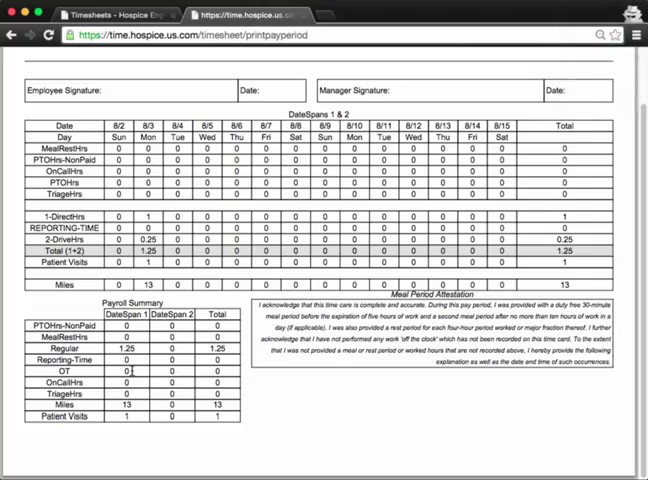
{"action": "mouse_move", "coordinate": [228, 184]}
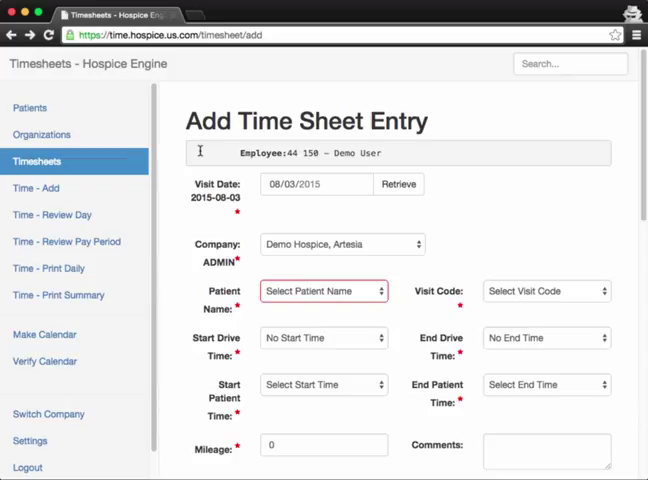
{"action": "scroll", "scroll_direction": "down", "scroll_amount": 3}
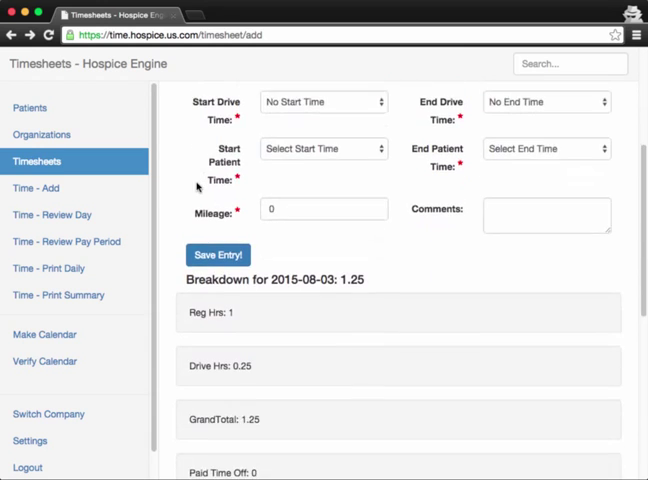
{"action": "scroll", "scroll_direction": "down", "scroll_amount": 3}
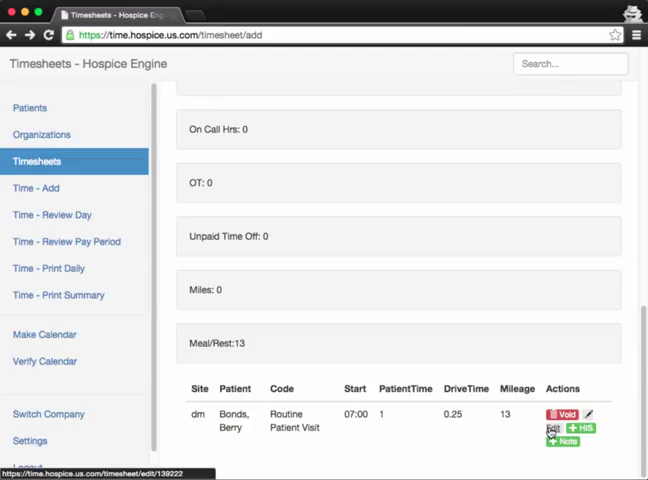
{"action": "left_click", "coordinate": [591, 413]}
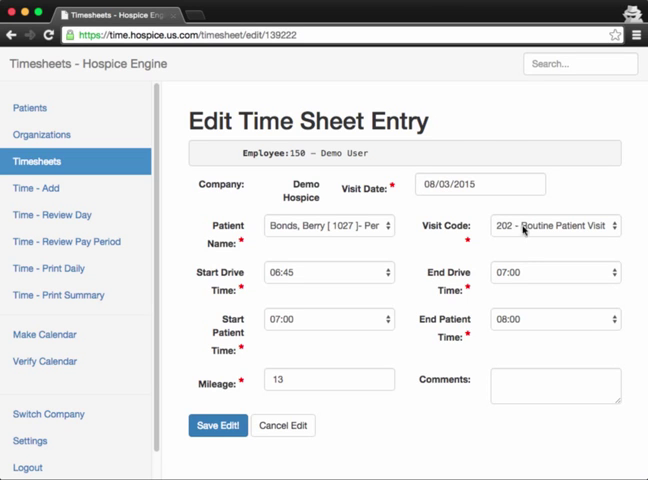
Change the entry to 203 - GIP Visit with a 06:30 drive start and retyped mileage.
{"action": "left_click", "coordinate": [554, 225]}
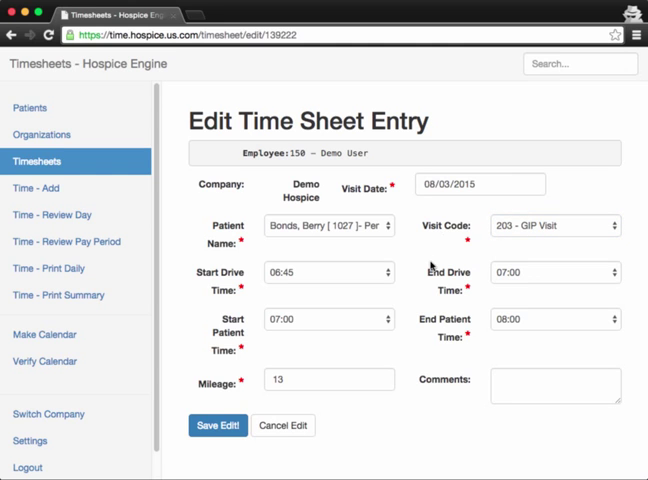
{"action": "left_click", "coordinate": [328, 272]}
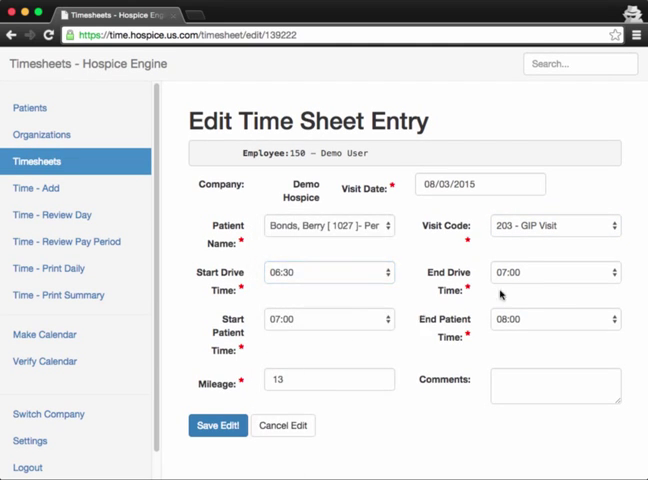
{"action": "type", "text": "2"}
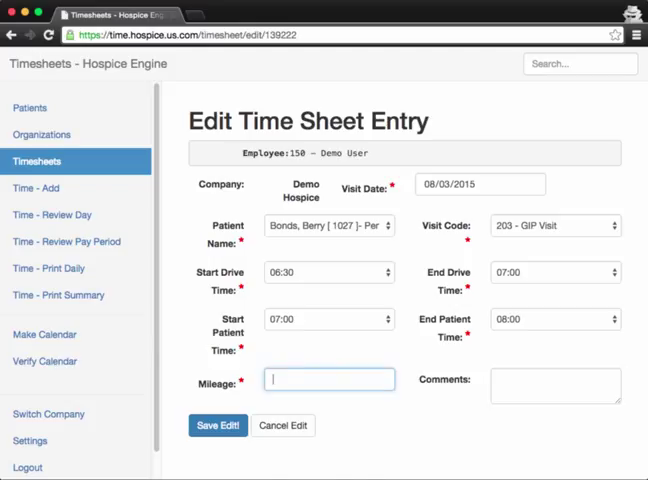
{"action": "left_click", "coordinate": [217, 425]}
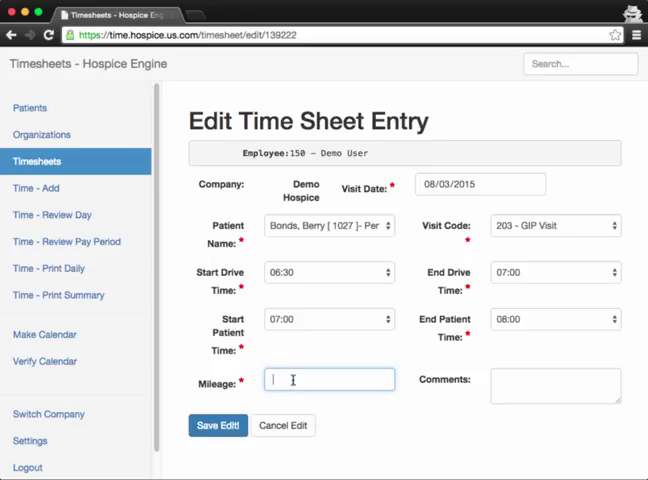
{"action": "type", "text": "23"}
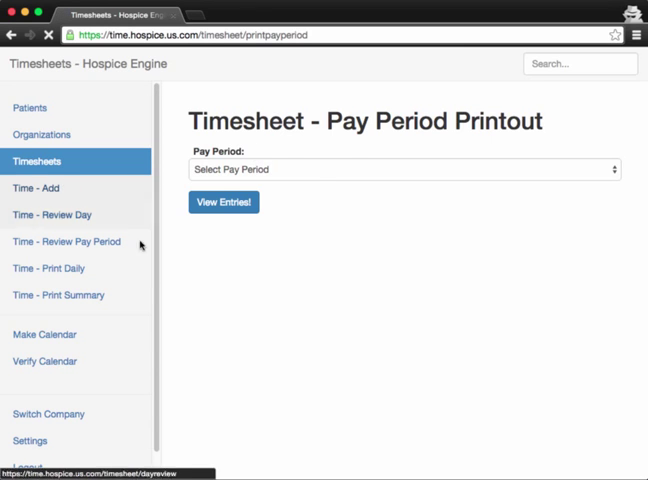
Return to Add Time Sheet Entry and check the 2015-08-03 breakdown totals 1.5 hours.
{"action": "left_click", "coordinate": [36, 188]}
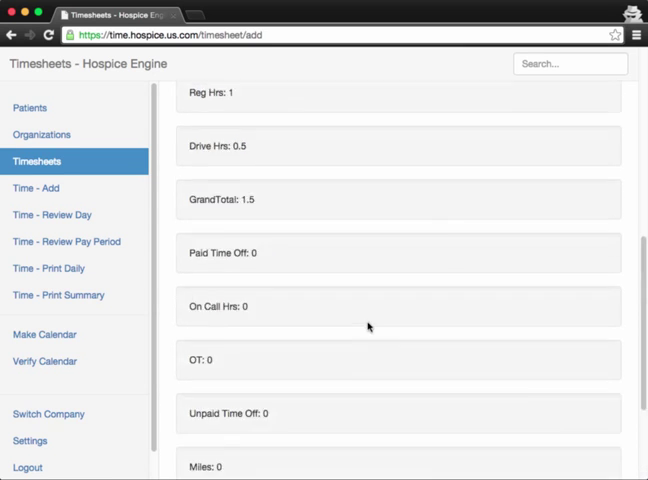
{"action": "scroll", "scroll_direction": "up", "scroll_amount": 3}
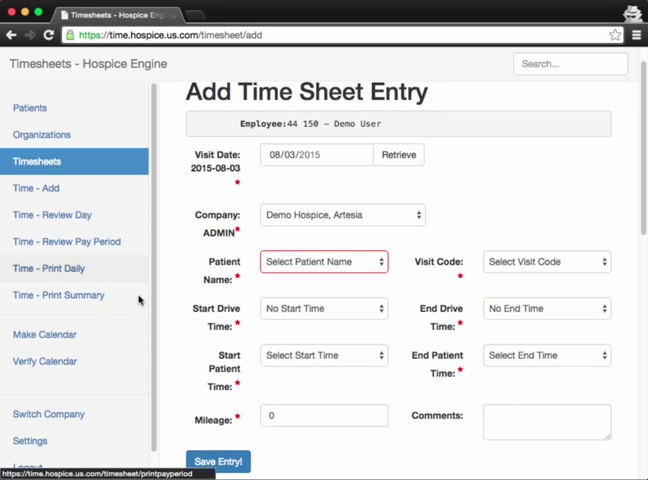
{"action": "scroll", "scroll_direction": "down", "scroll_amount": 3}
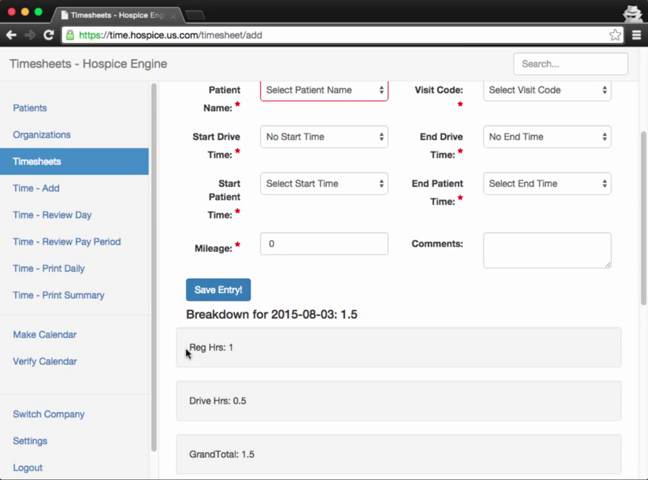
{"action": "scroll", "scroll_direction": "up", "scroll_amount": 3}
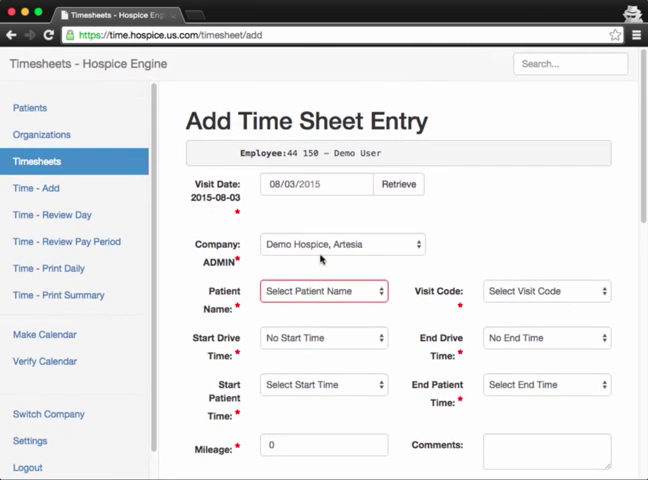
{"action": "left_click", "coordinate": [341, 244]}
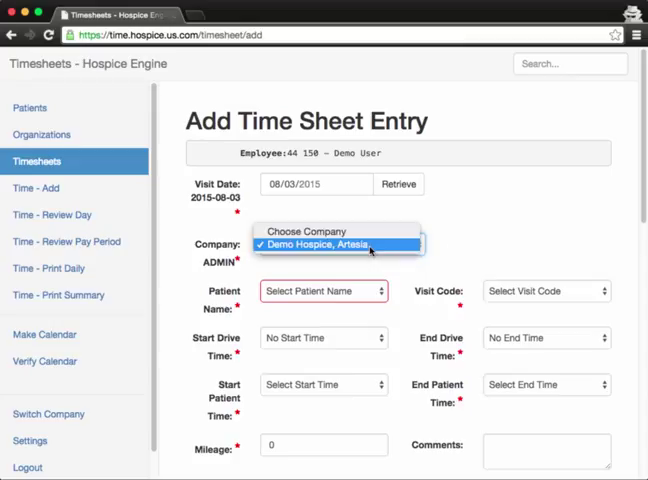
{"action": "left_click", "coordinate": [337, 247]}
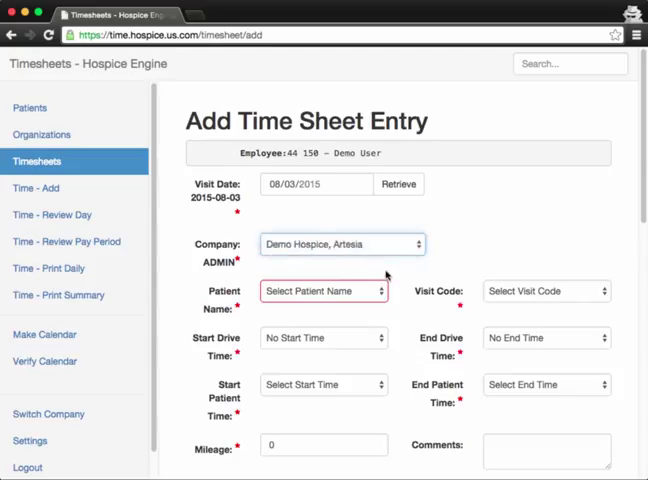
{"action": "left_click", "coordinate": [324, 291]}
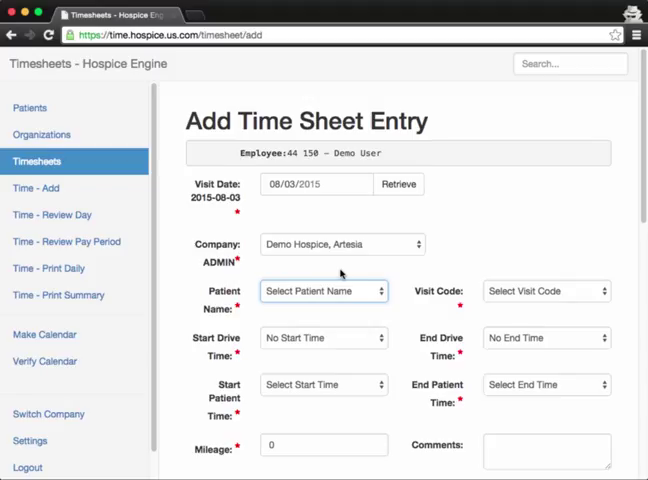
{"action": "left_click", "coordinate": [340, 244]}
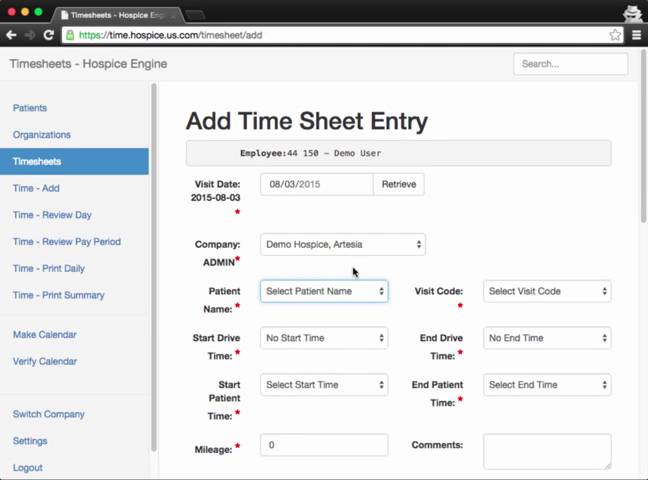
Scroll through the Demo User settings page, then log out to the sign-in page.
{"action": "scroll", "scroll_direction": "down", "scroll_amount": 3}
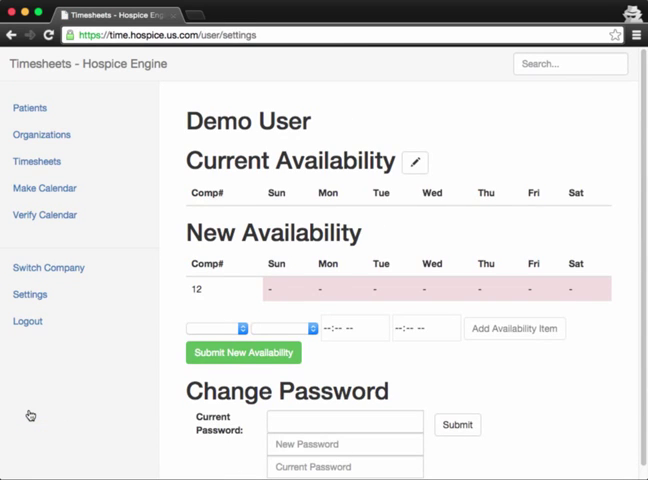
{"action": "scroll", "scroll_direction": "down", "scroll_amount": 3}
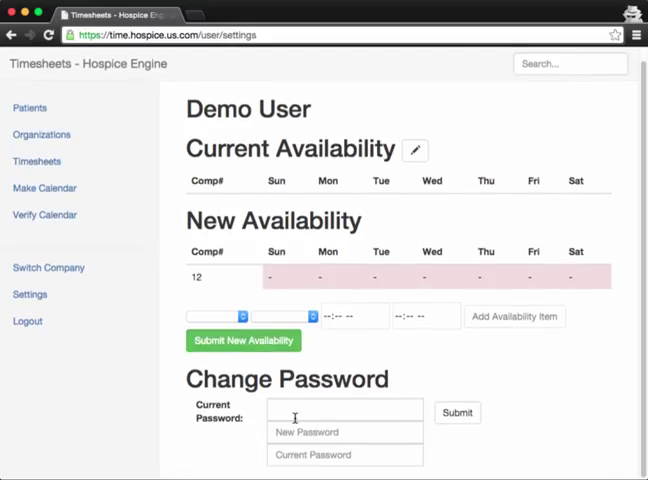
{"action": "mouse_move", "coordinate": [327, 353]}
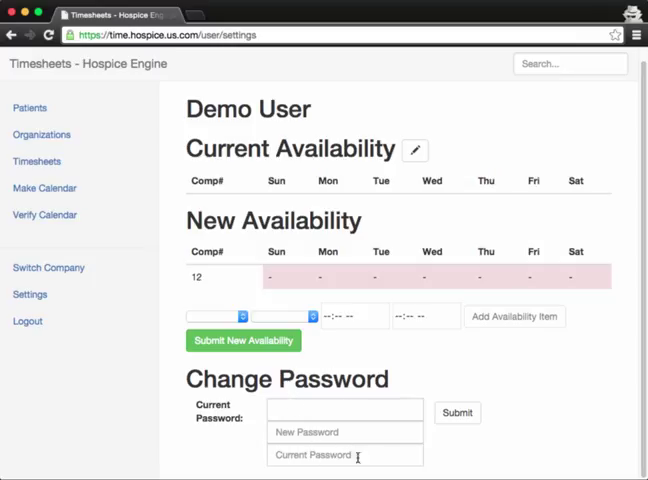
{"action": "mouse_move", "coordinate": [167, 339]}
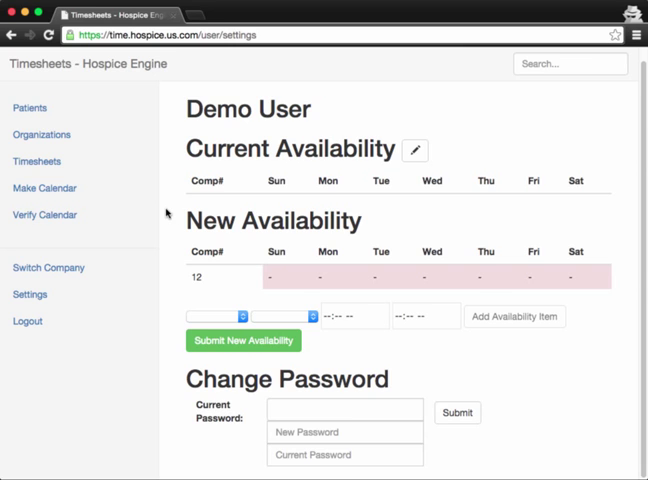
{"action": "scroll", "scroll_direction": "down", "scroll_amount": 3}
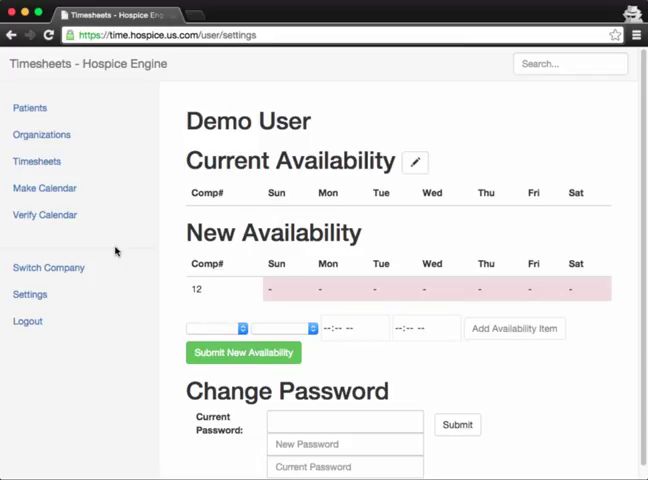
{"action": "mouse_move", "coordinate": [28, 321]}
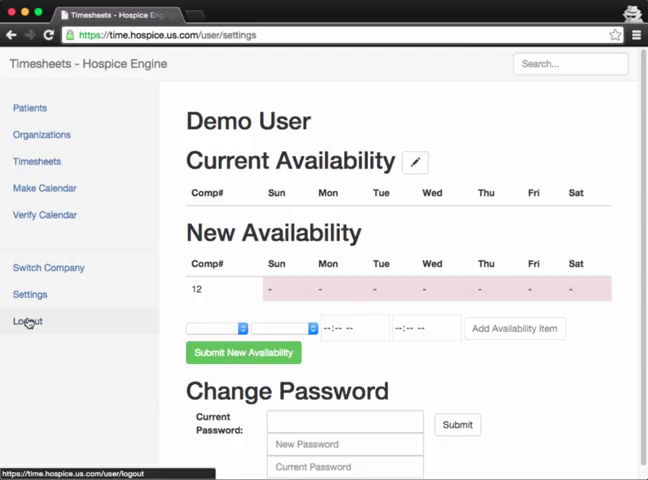
{"action": "left_click", "coordinate": [28, 321]}
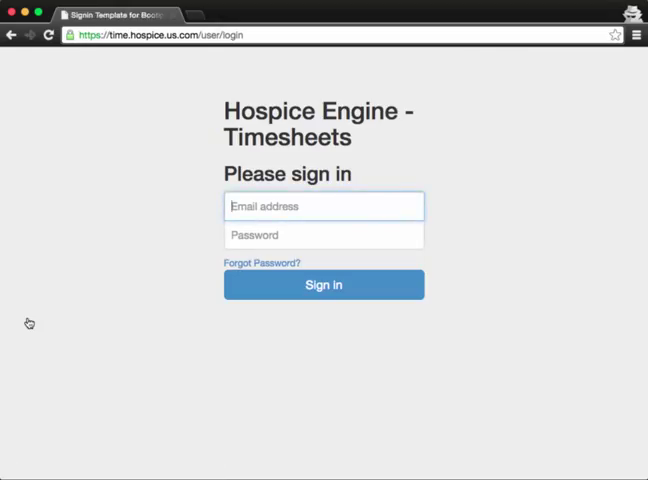